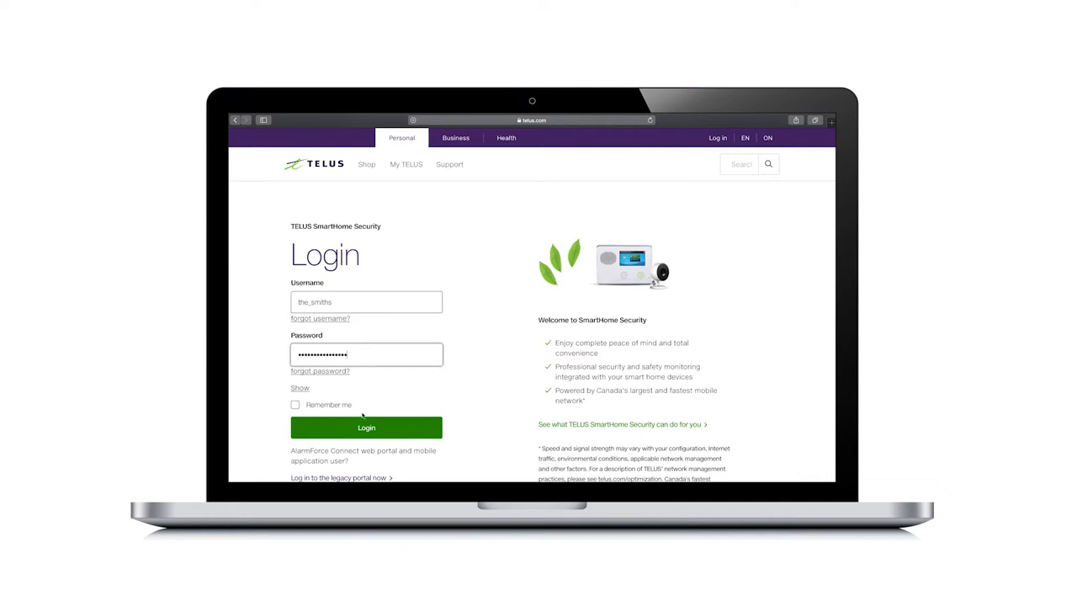
Step: Sign in and reach the Video section's Recording Rules list, currently empty
click(367, 427)
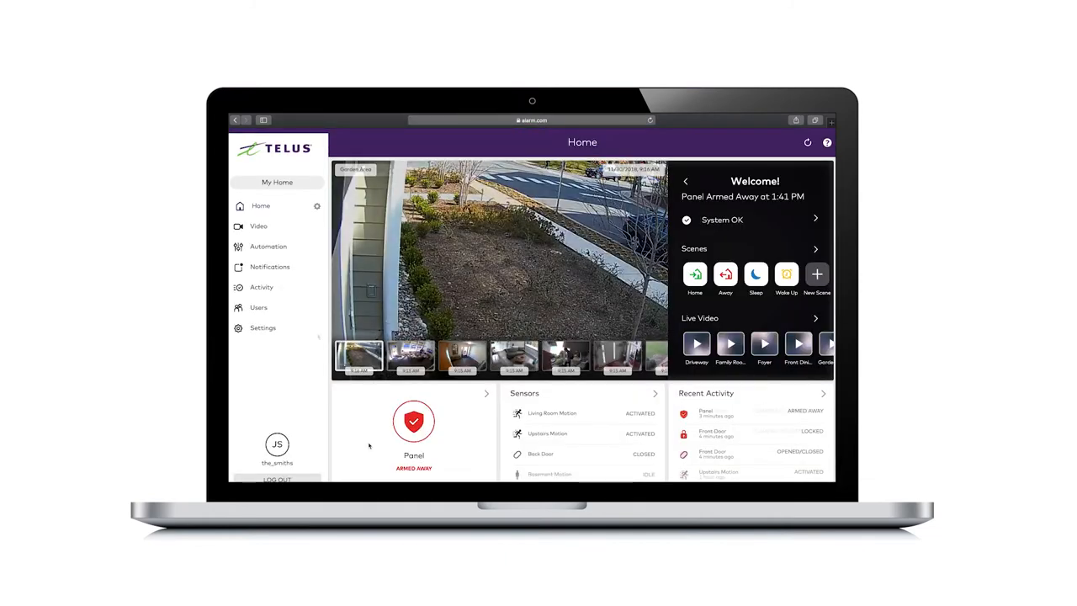
click(259, 225)
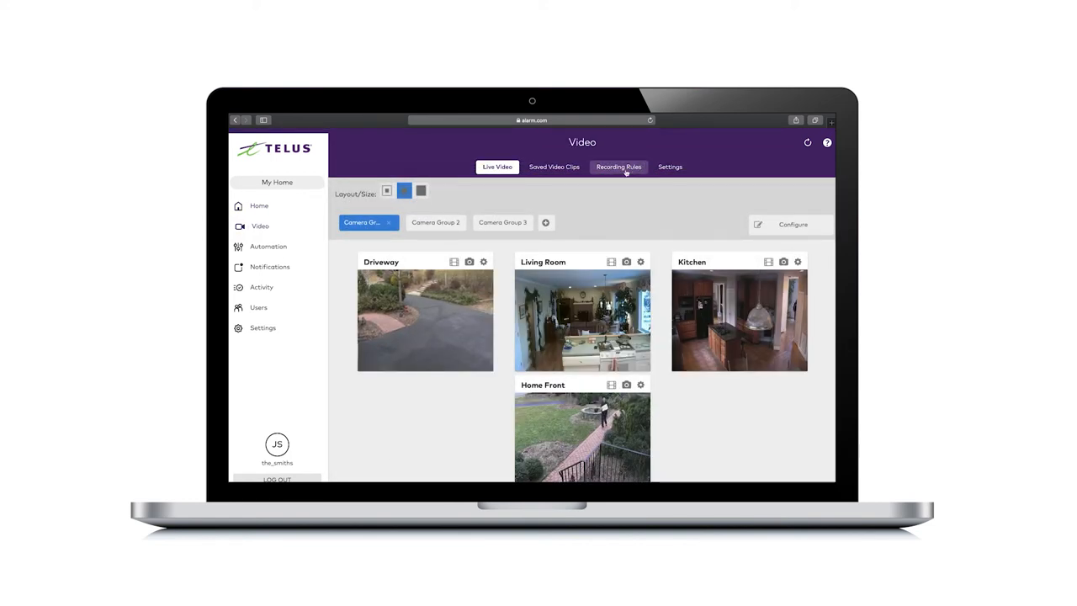
click(619, 166)
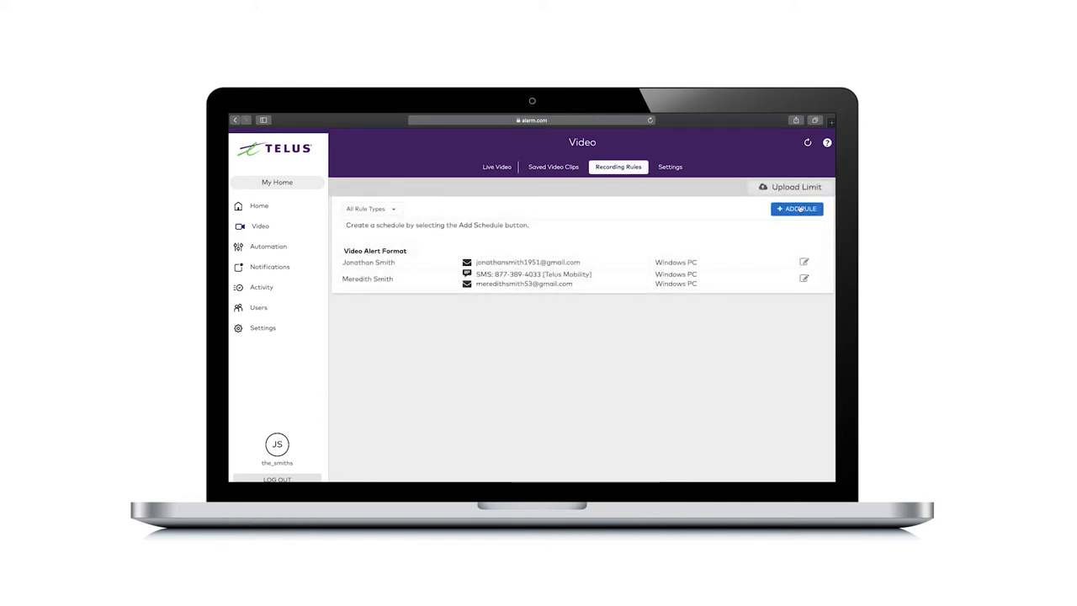
Step: Add a new recording rule with a security system Alarm as its trigger
click(796, 208)
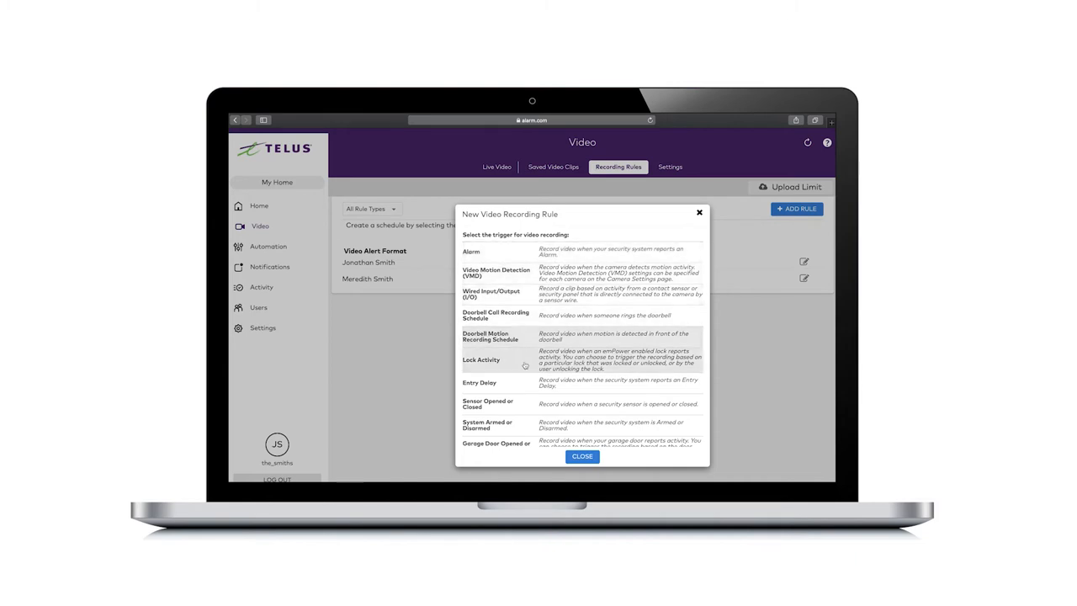
click(582, 456)
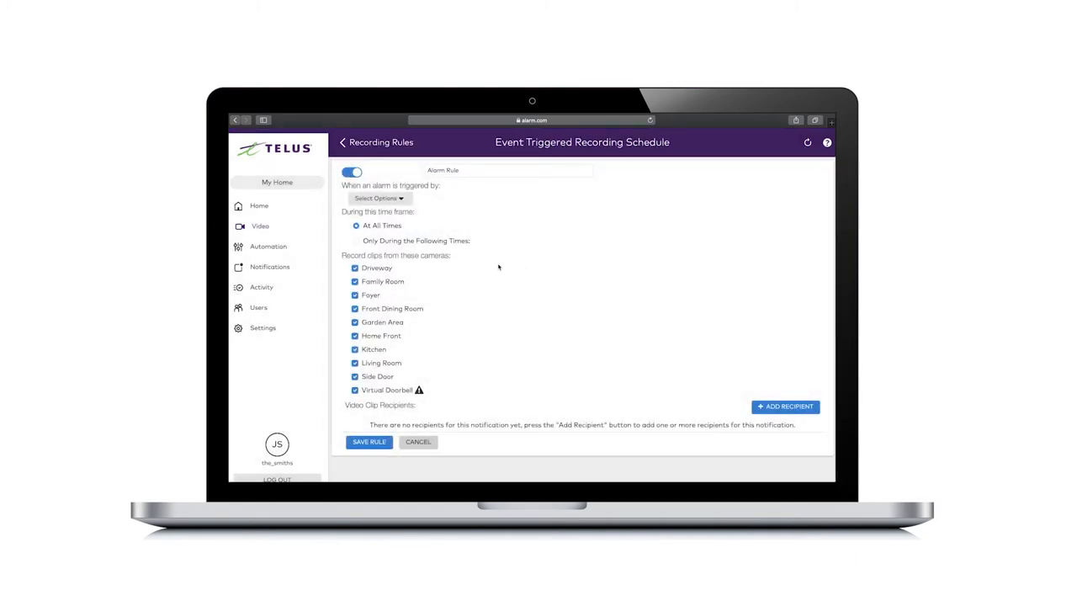
Step: Name the rule 'Front', set Front Door as the alarm trigger and exclude the Driveway camera
text(Front)
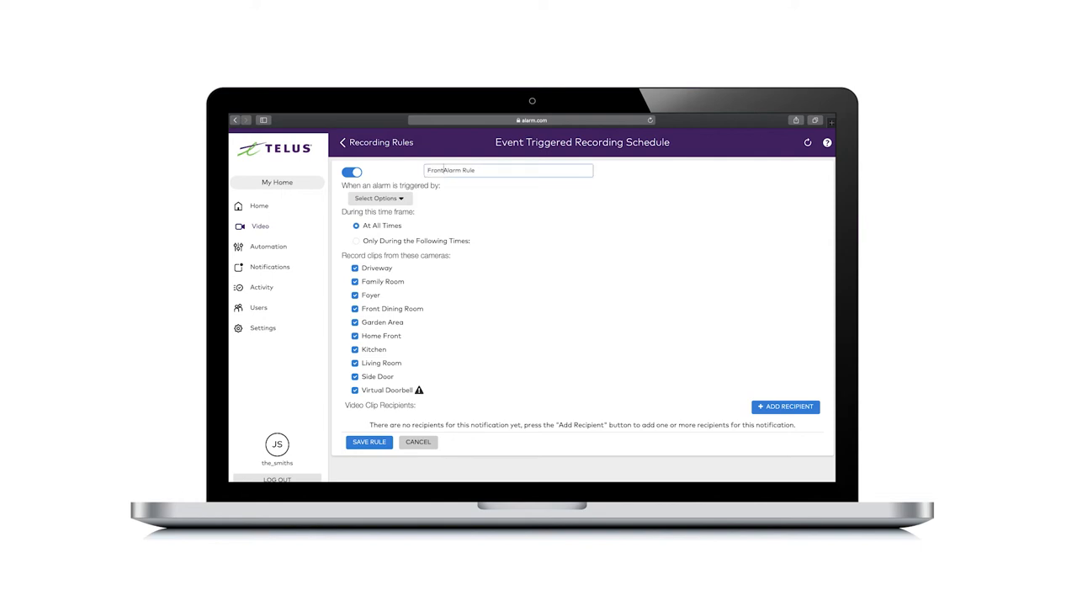
click(380, 198)
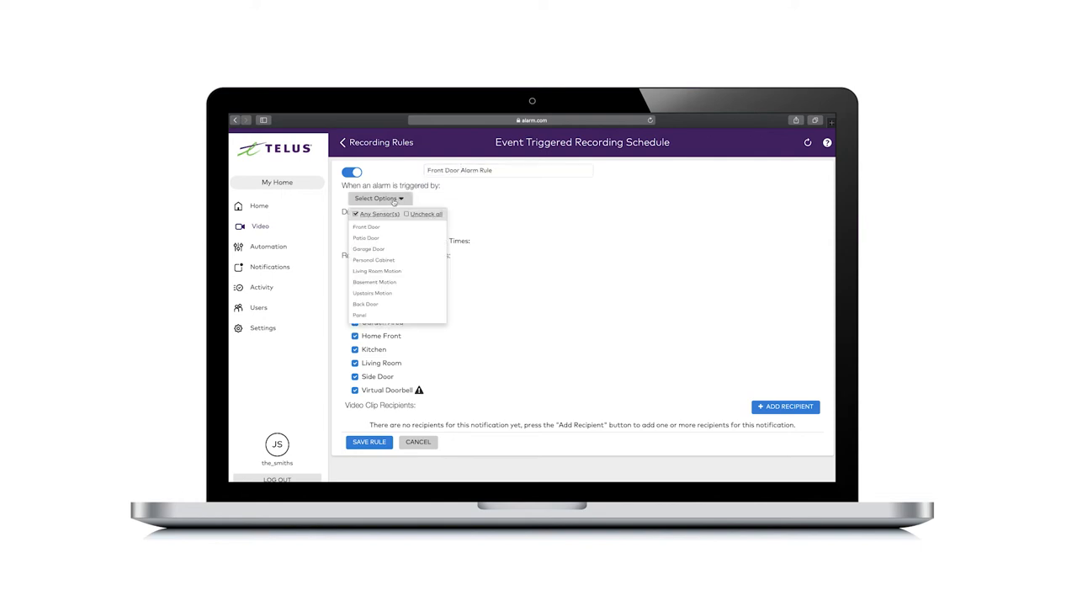
click(367, 226)
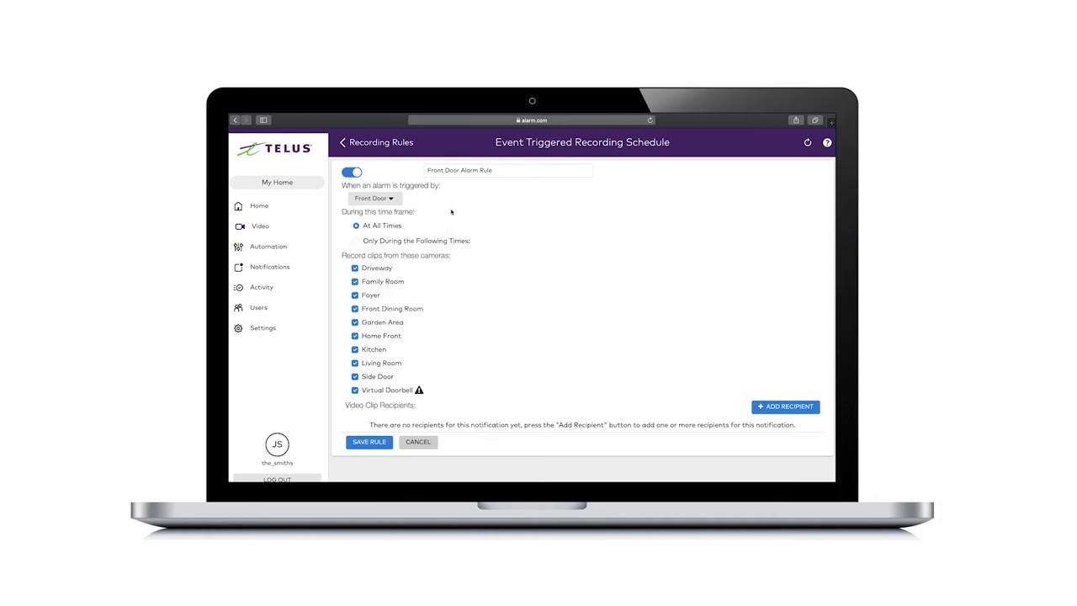
click(353, 268)
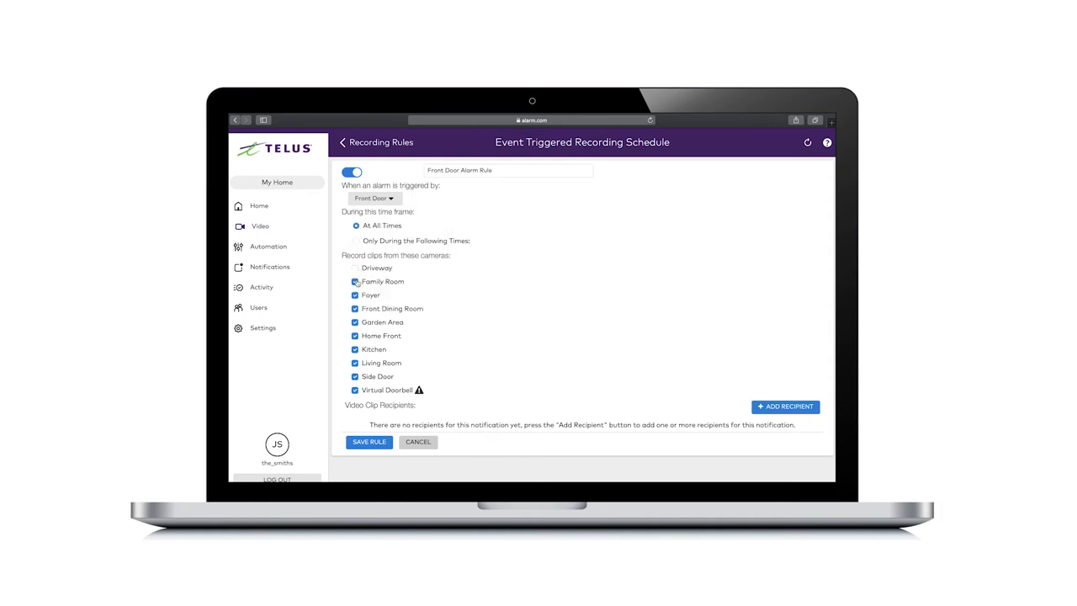
Step: Add clip recipients from the address book and save the new recording rule
scroll(down, 3)
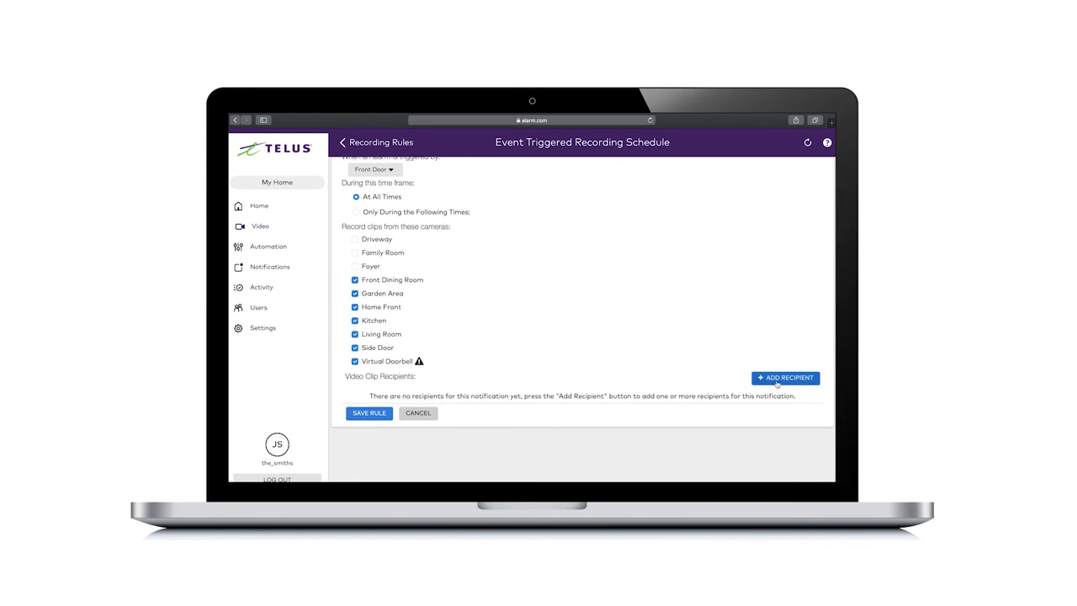
click(784, 377)
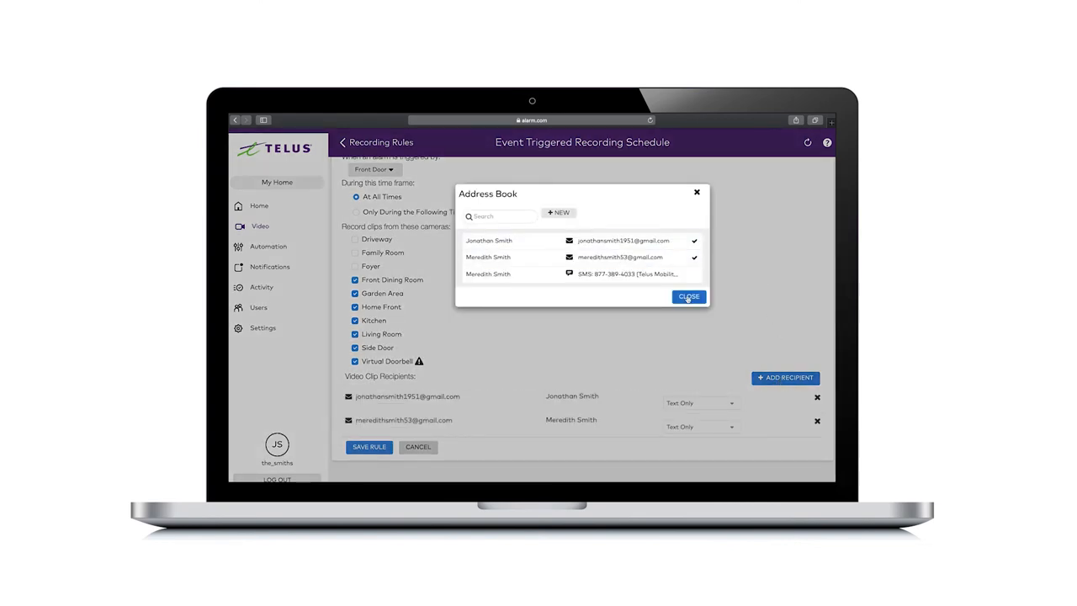
click(688, 297)
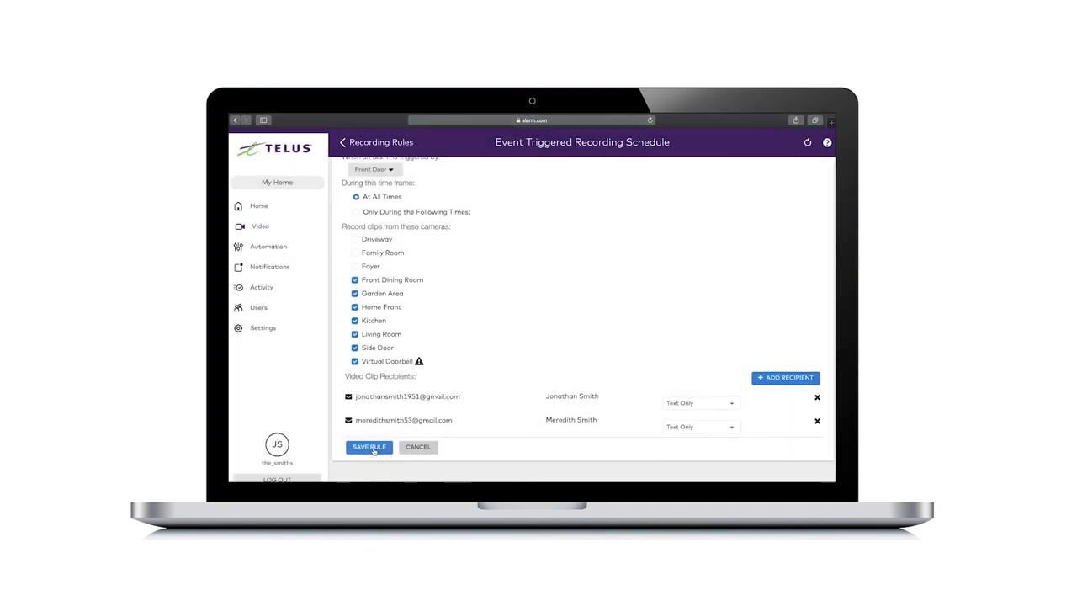
click(369, 447)
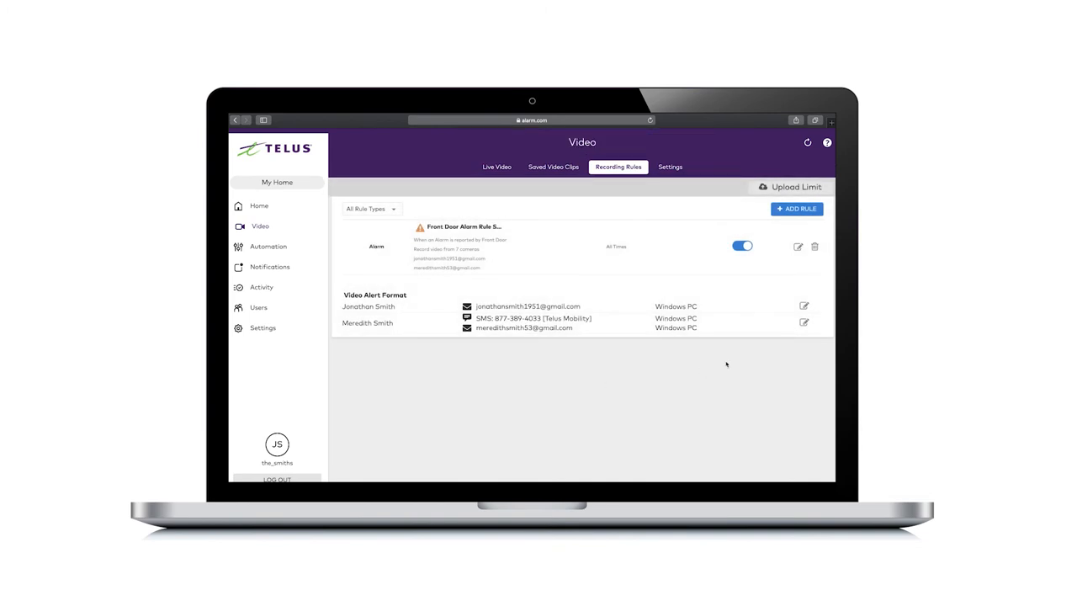
mouse_move(797, 246)
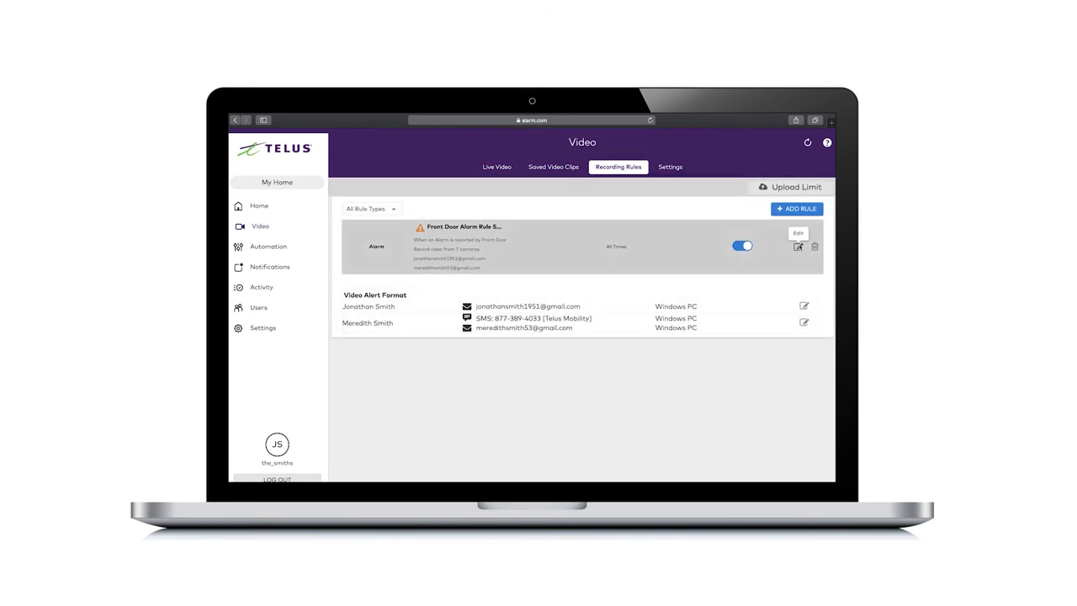
click(797, 232)
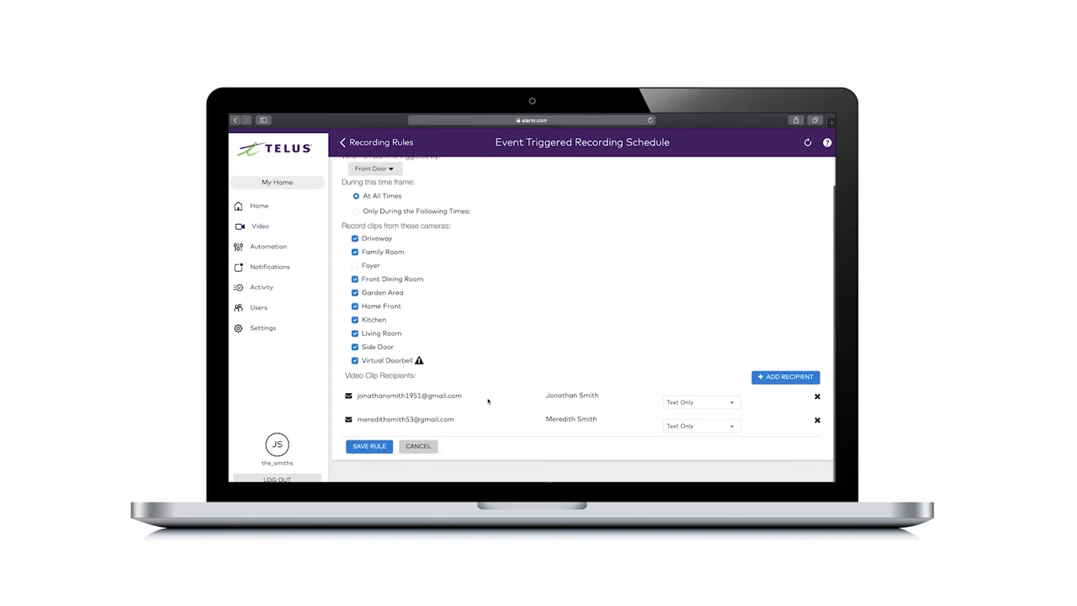
click(369, 446)
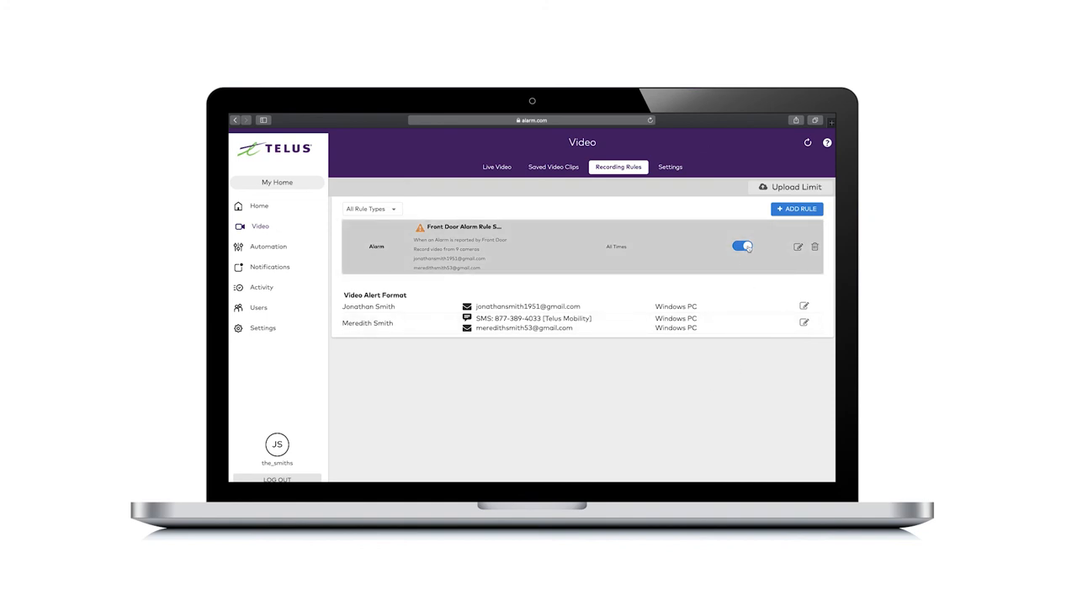
Step: Toggle the Front Door Alarm Rule off and back on
click(740, 246)
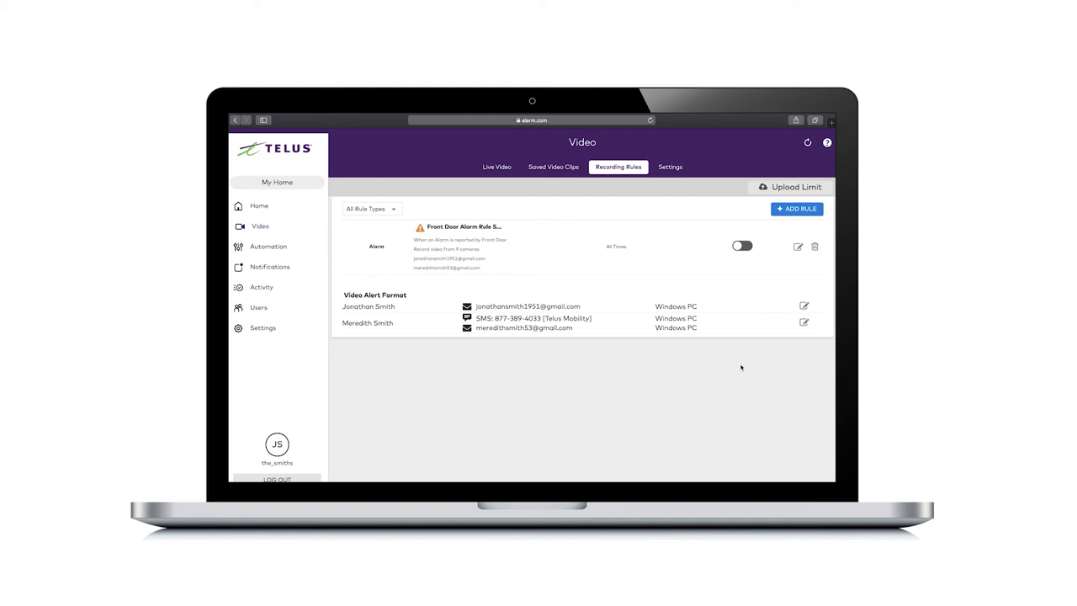
click(742, 245)
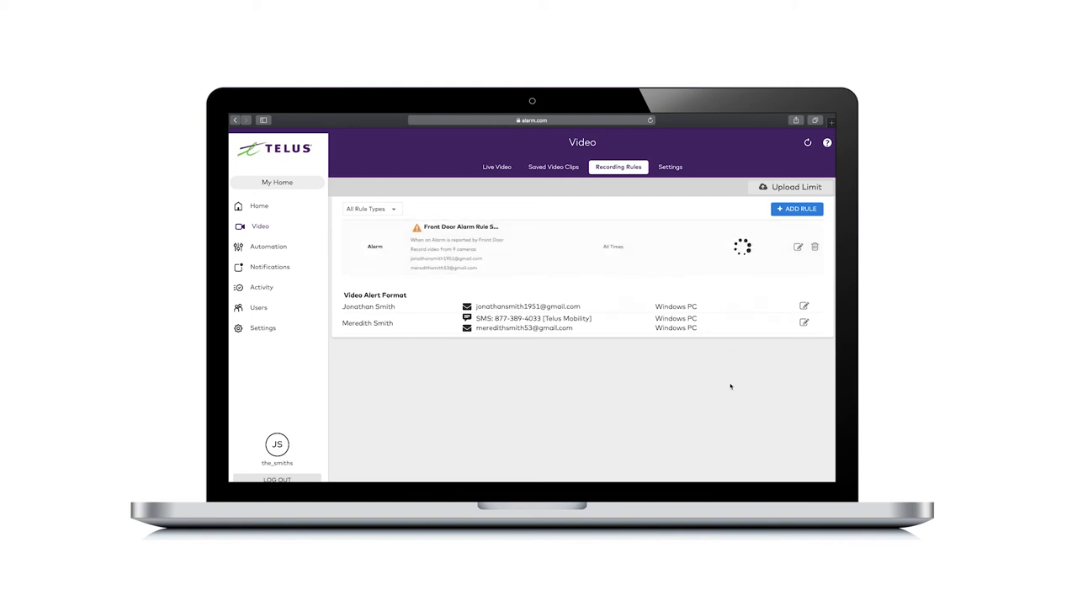
click(741, 245)
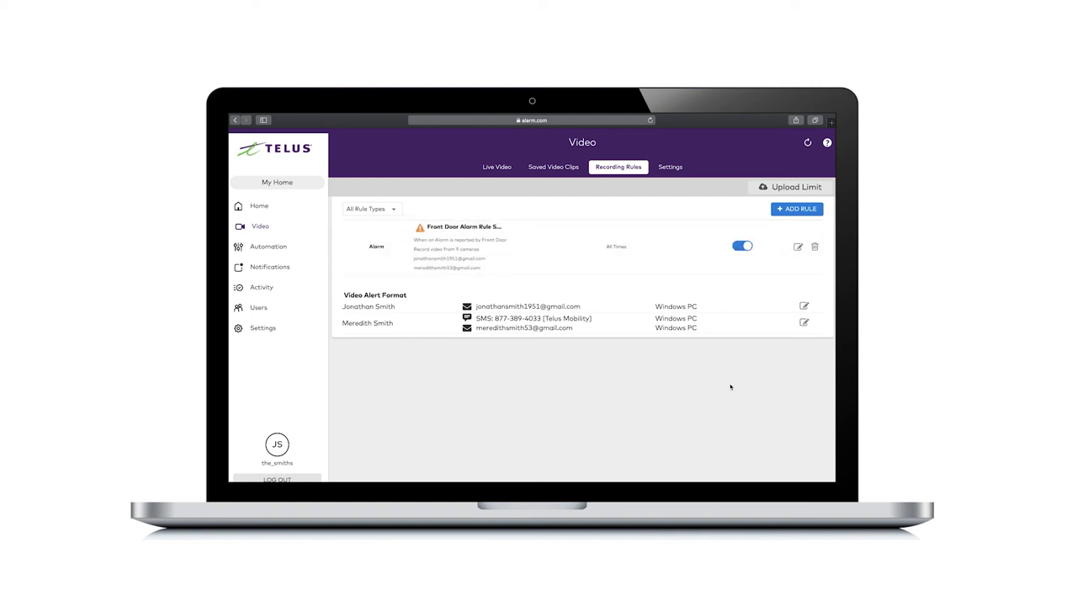
mouse_move(814, 245)
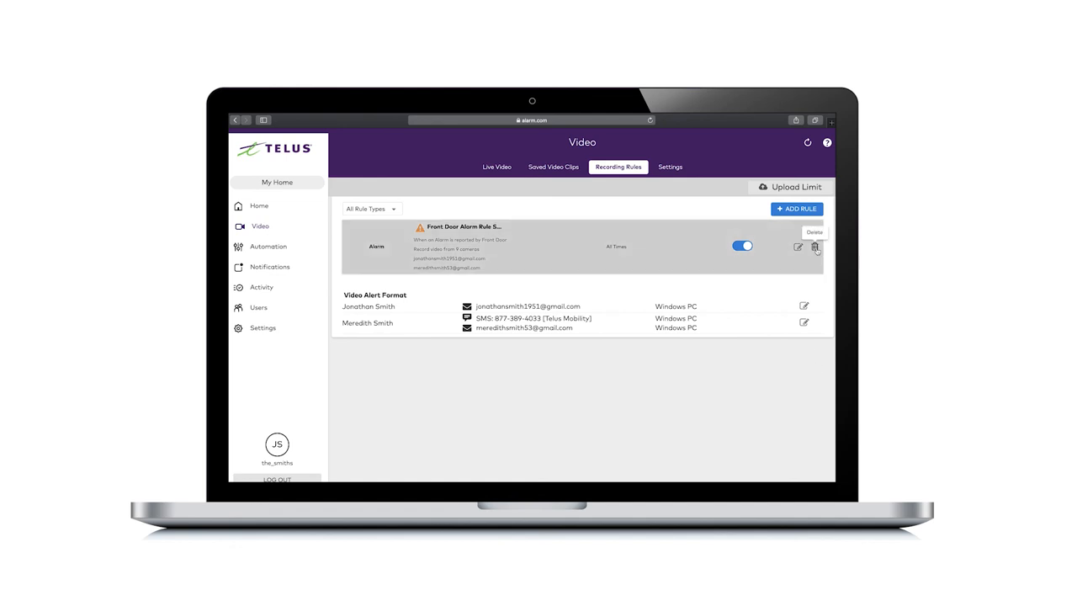
Step: Delete the Front Door Alarm Rule and confirm in the Delete Rule dialog
click(814, 245)
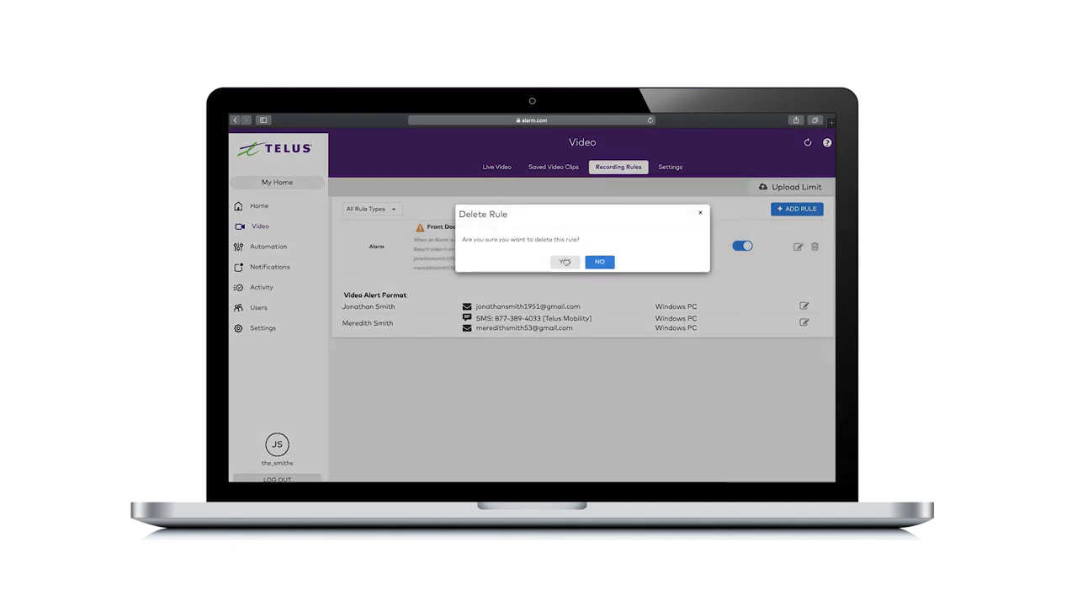
click(599, 263)
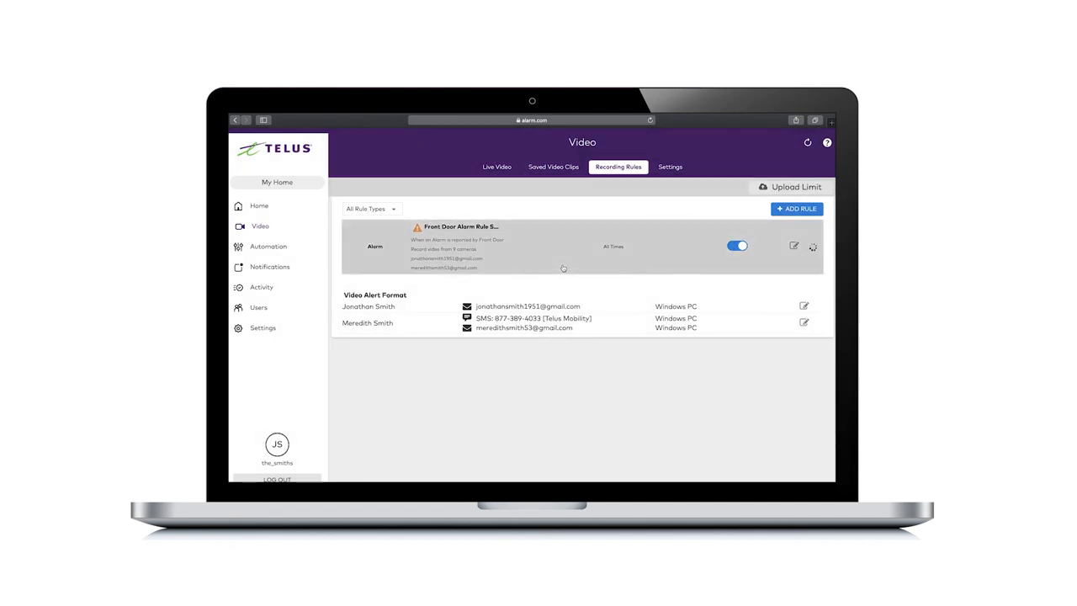